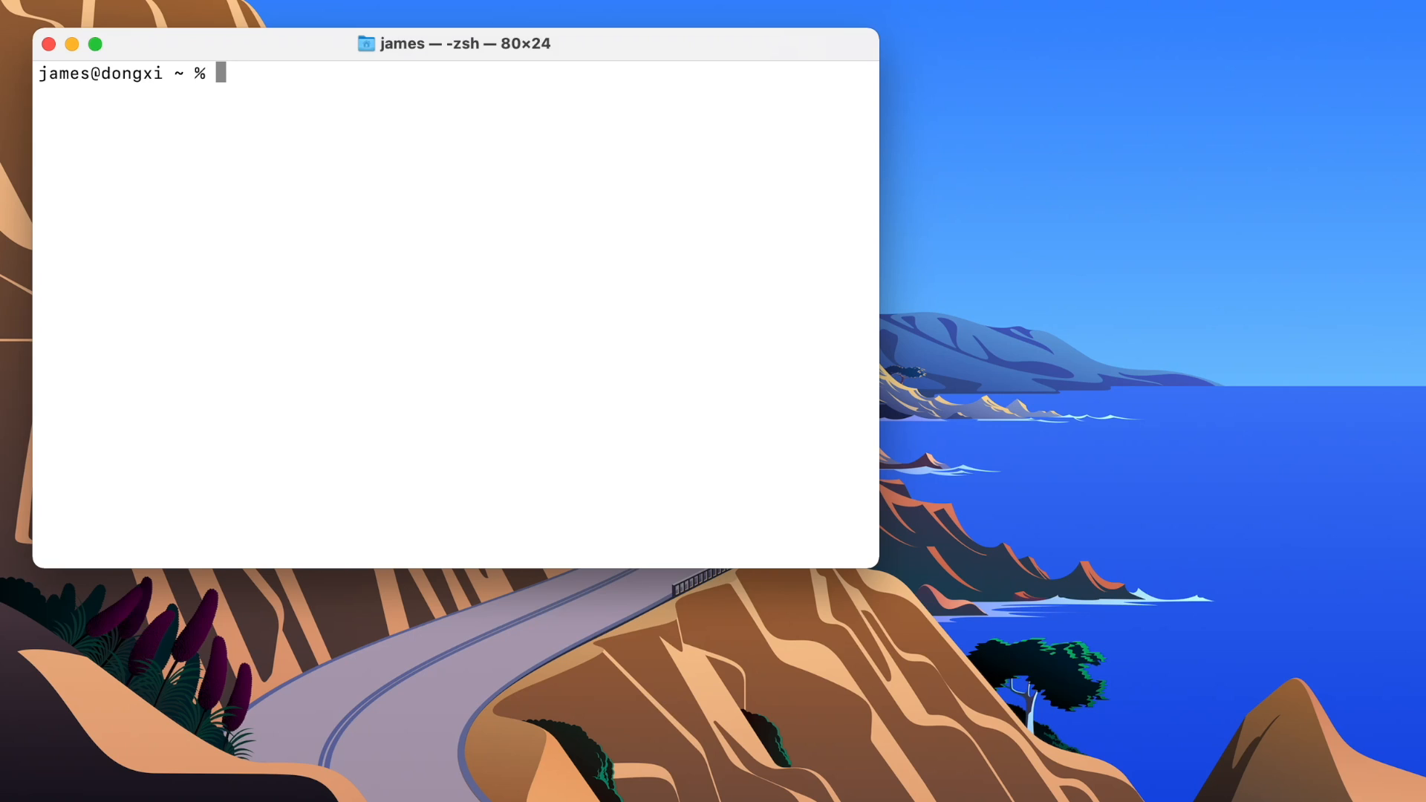
Step: Install wget 1.21.3 via 'brew install wget', then list installed formulae with 'brew list'
type("brew")
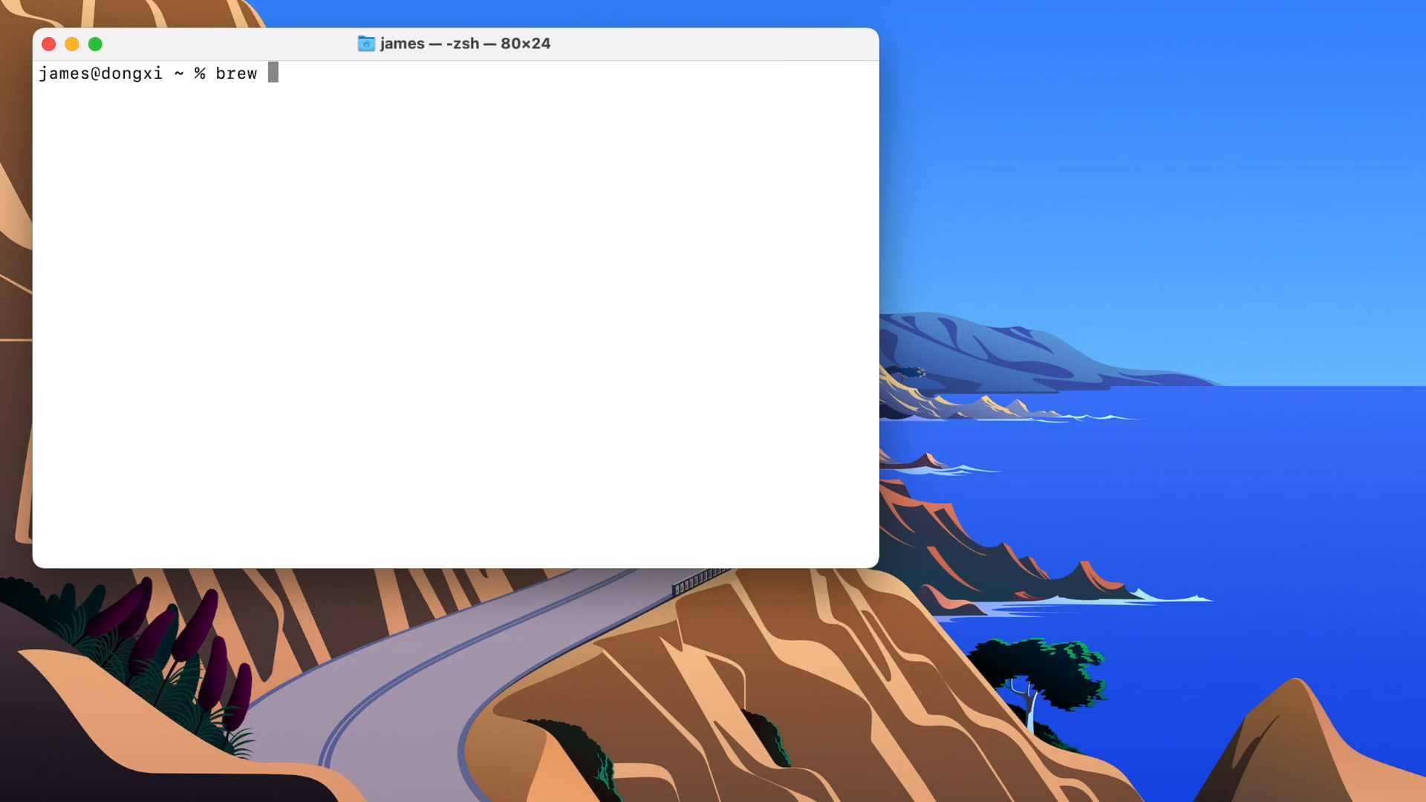
type("install wget")
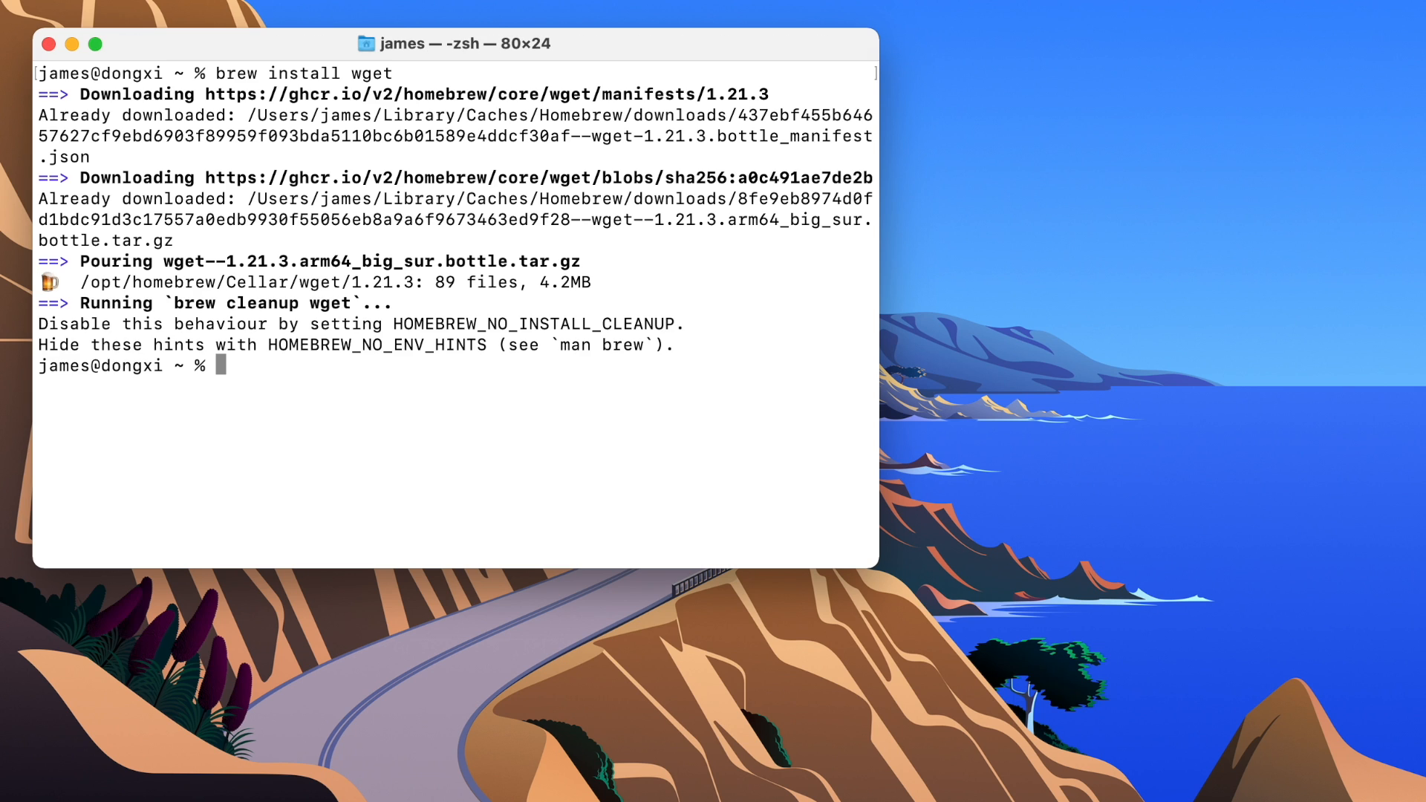
type("brew list")
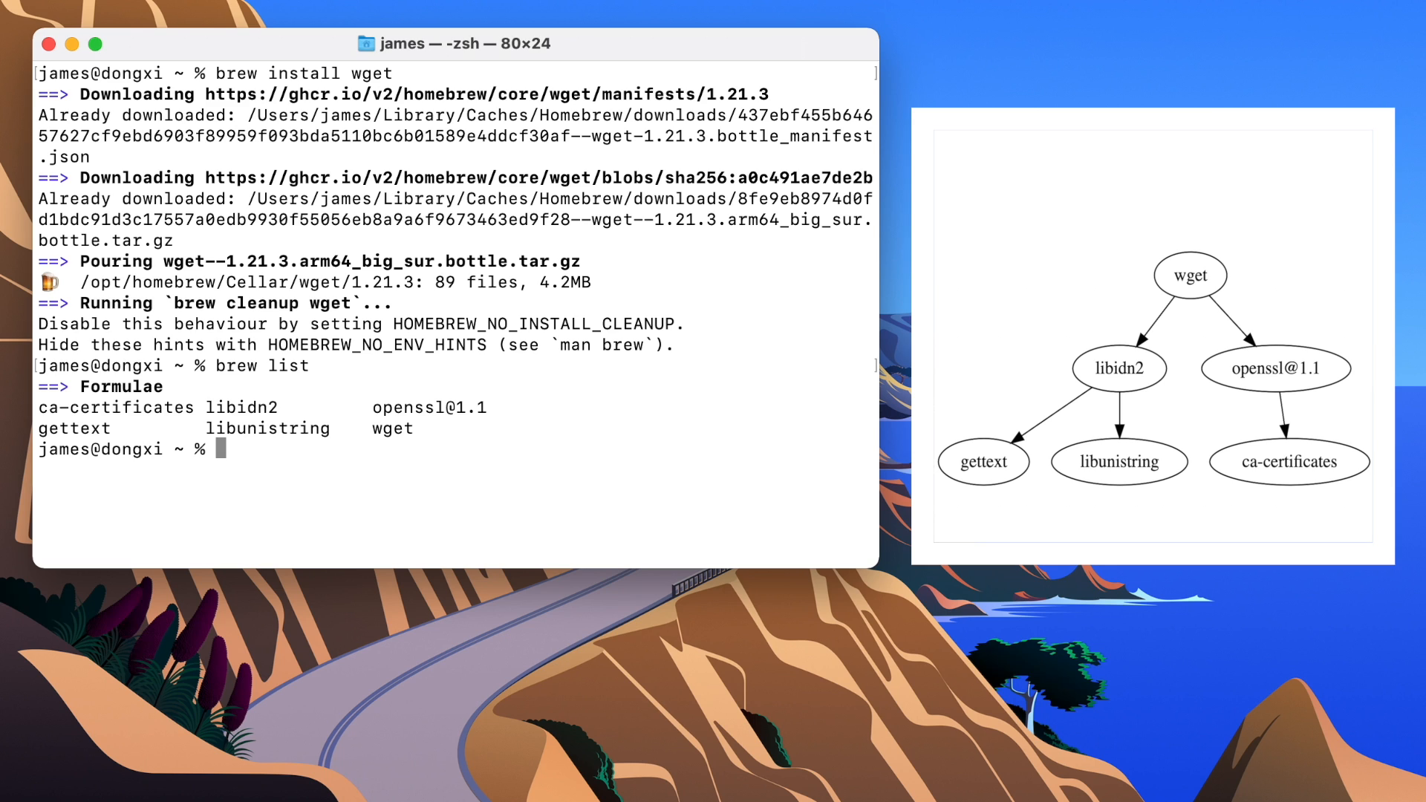
Step: Show wget's dependency tree with 'brew deps wget --tree', then uninstall wget
type("b")
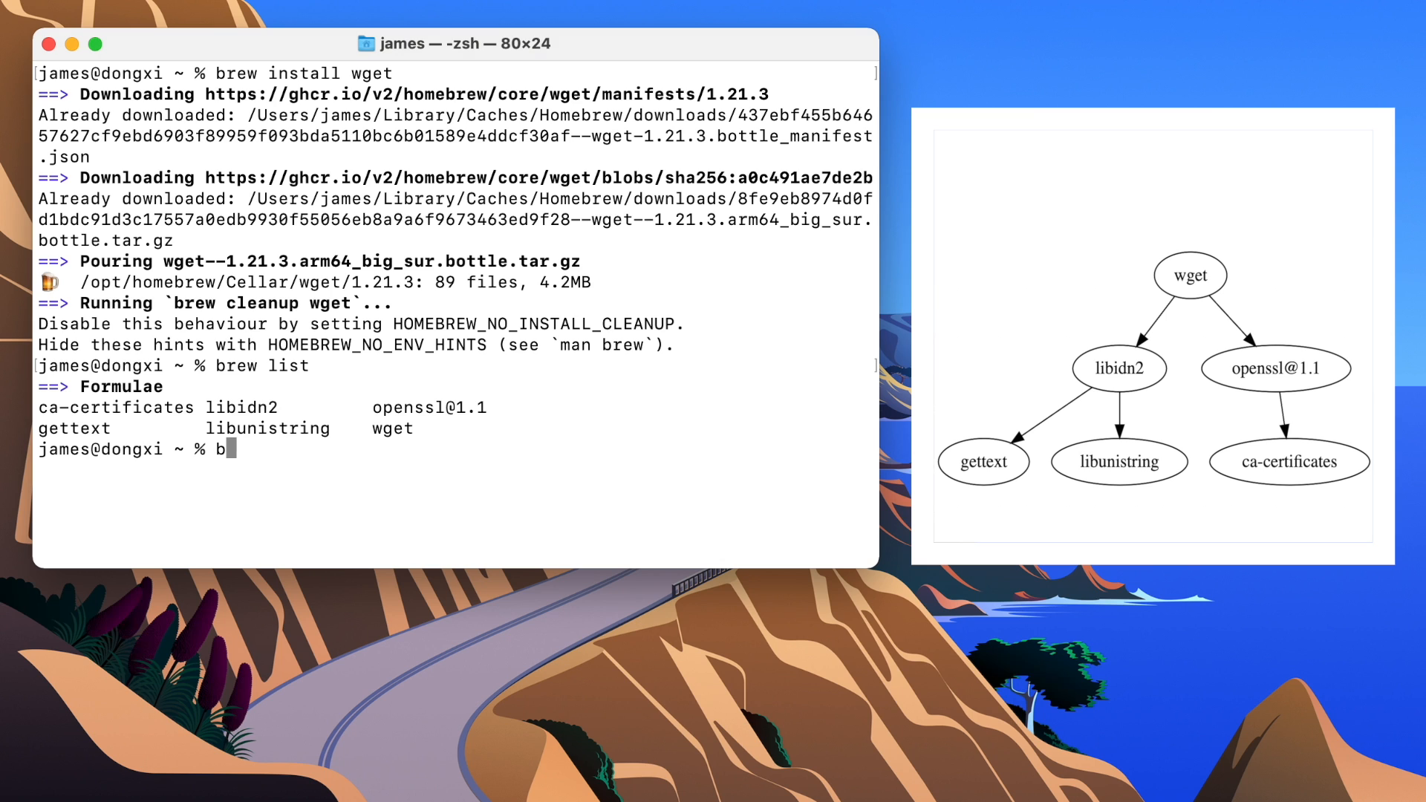
type("rew deps wget")
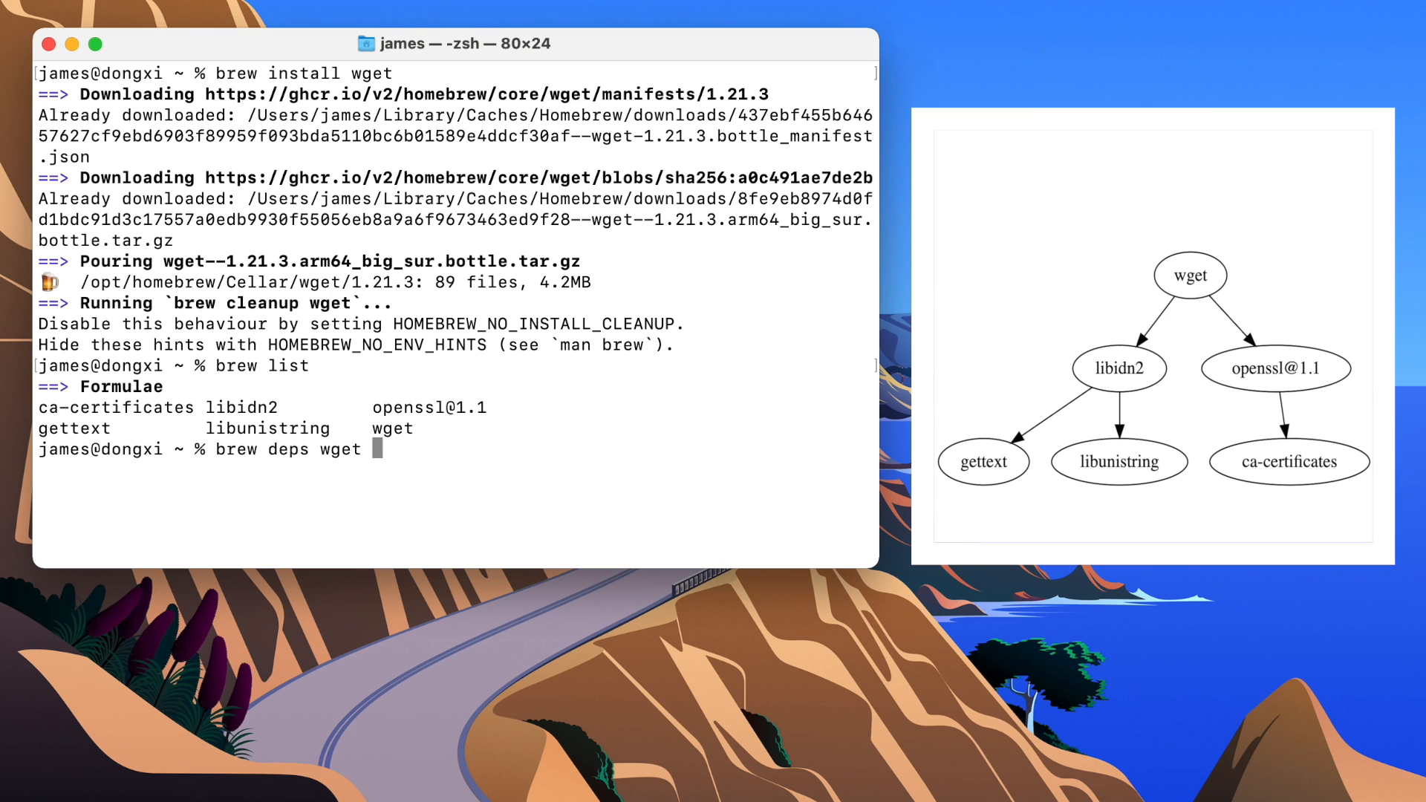
type("--tree")
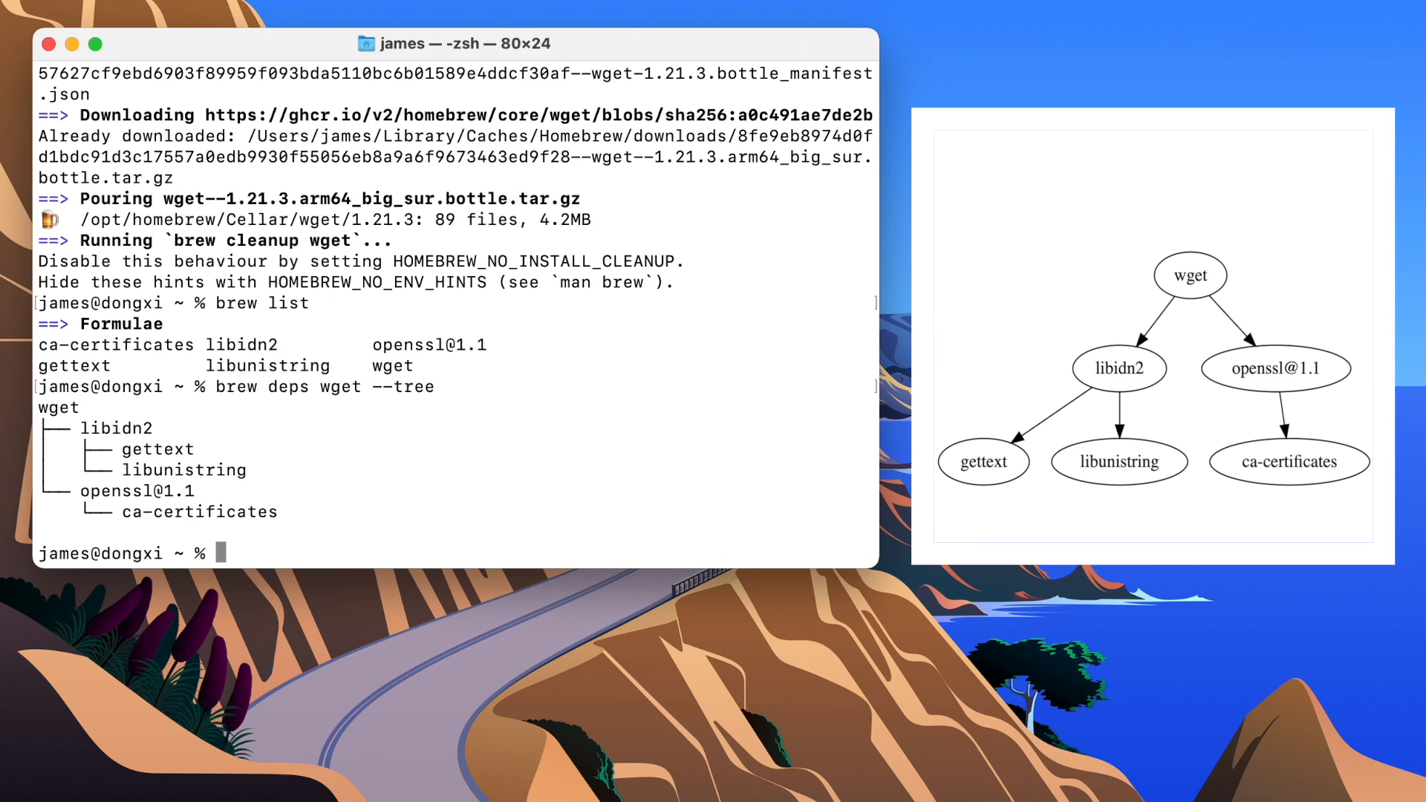
type("brew uninstall wget")
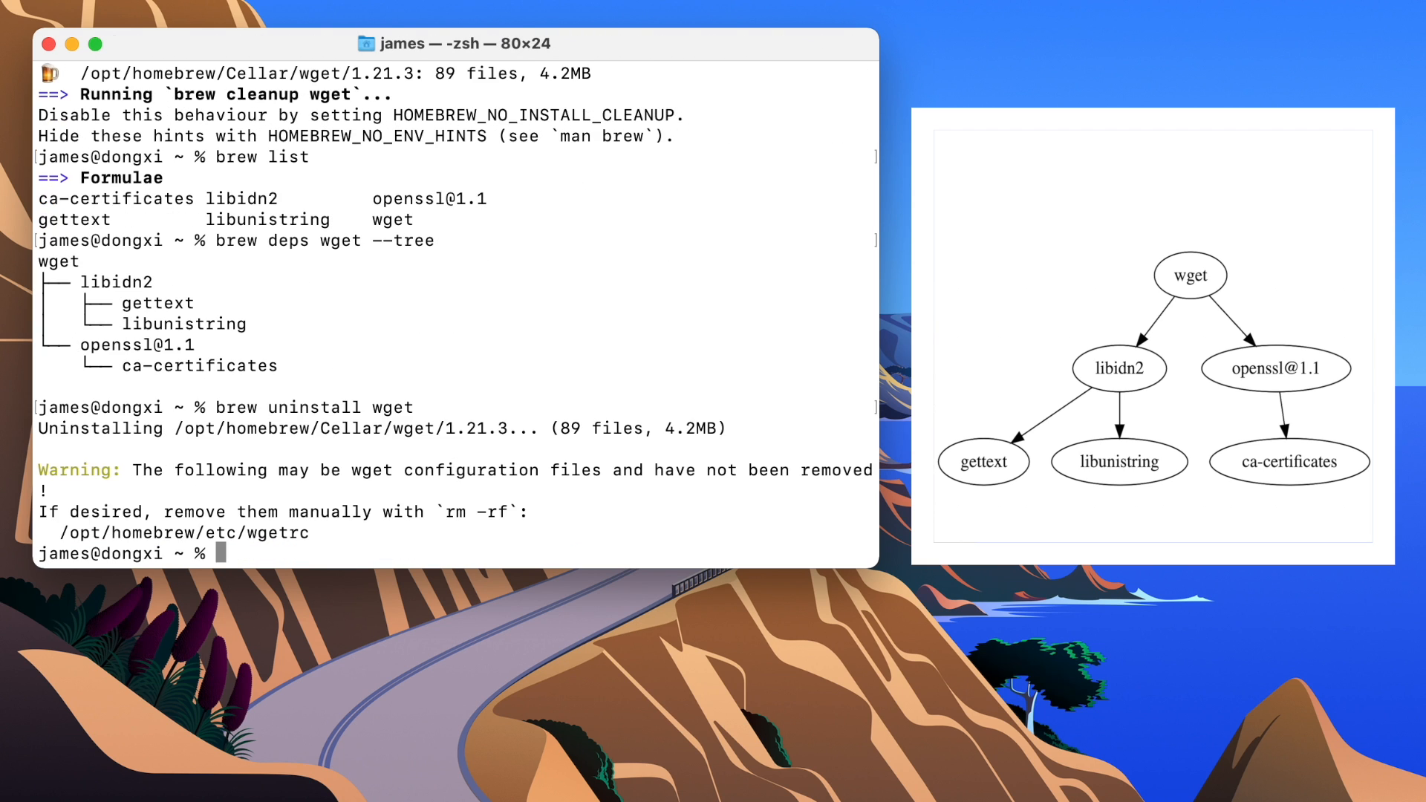
Step: List formulae to confirm wget is gone and only its five dependencies remain
type("brew list")
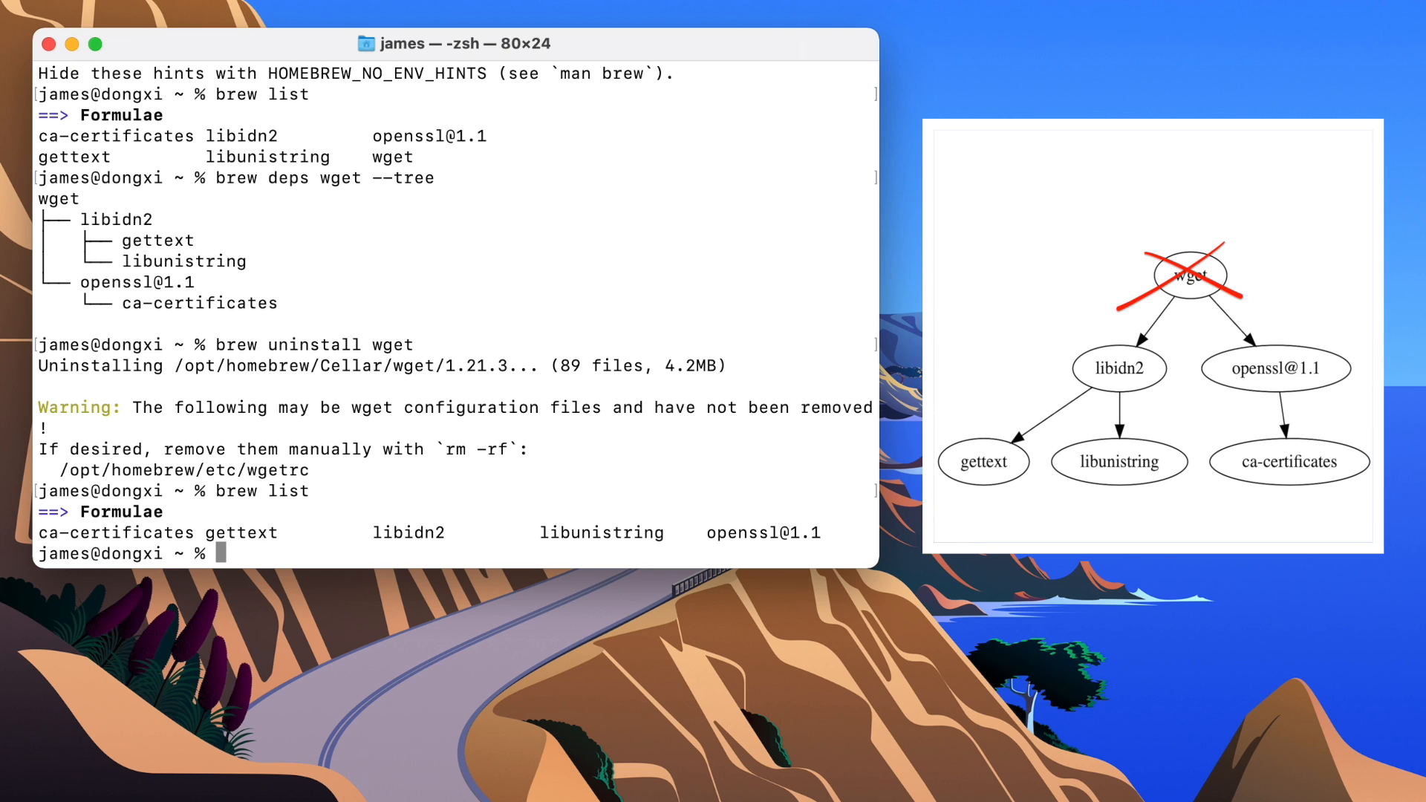
Step: Run 'brew autoremove', confirm the formula list is empty, and start 'brew cleanup'
type("brew")
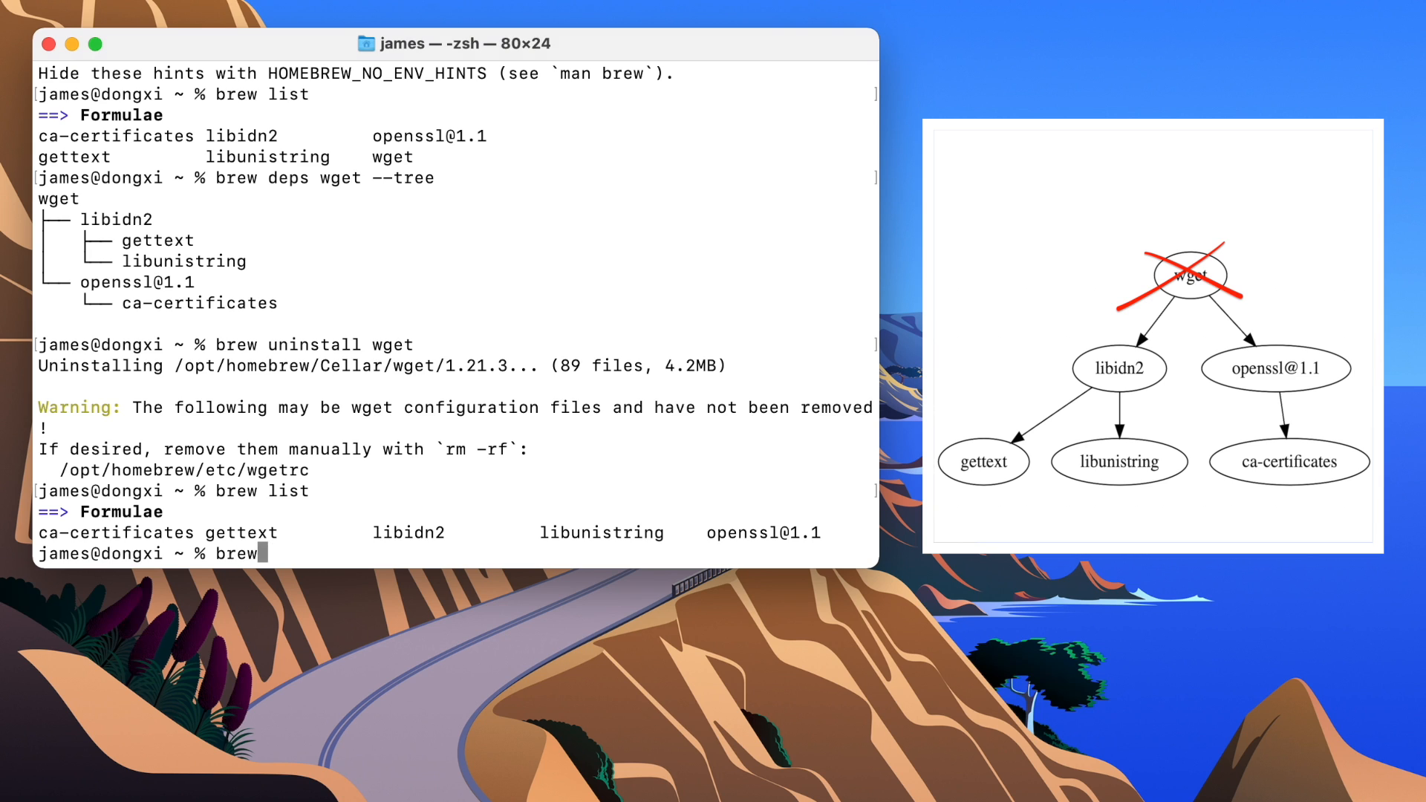
type("autoremove")
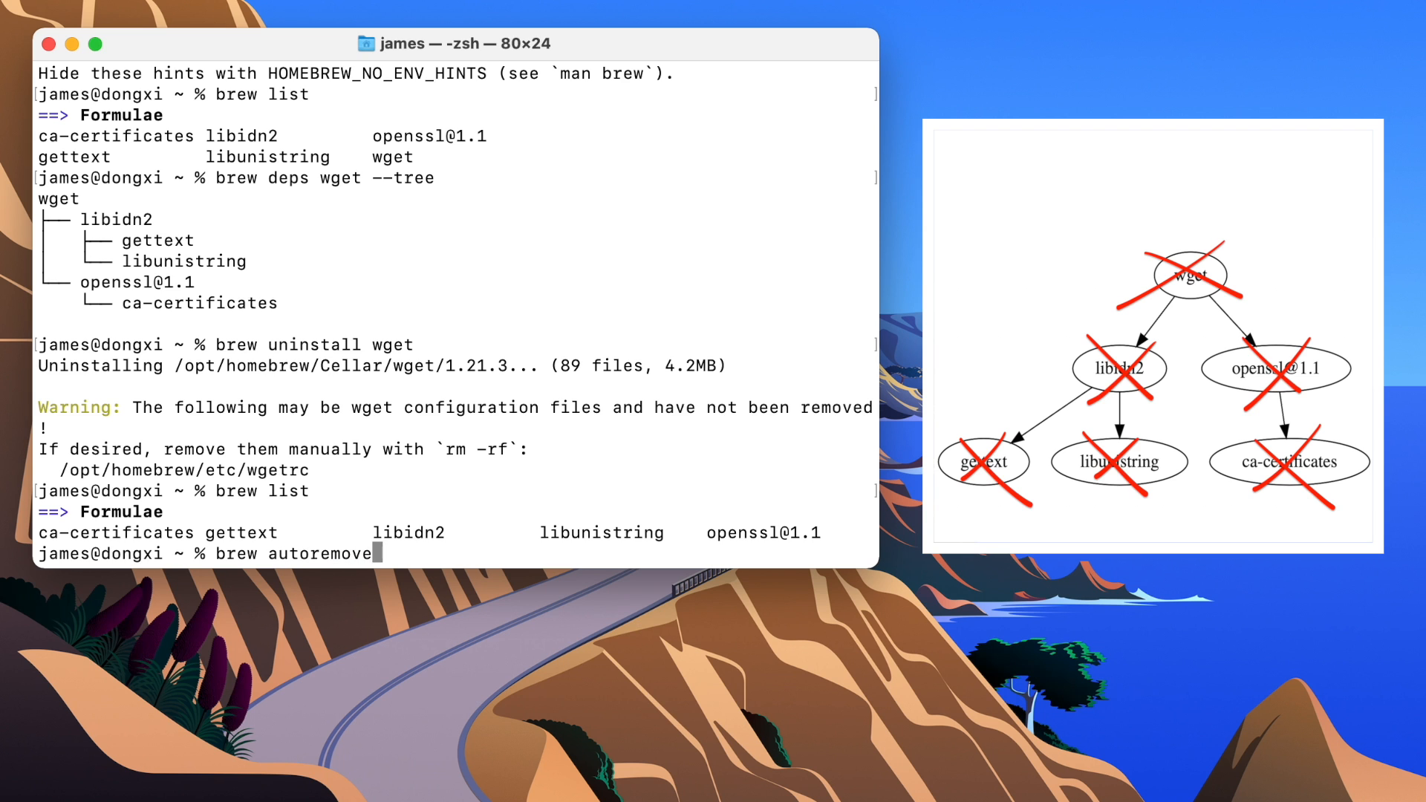
key("Enter")
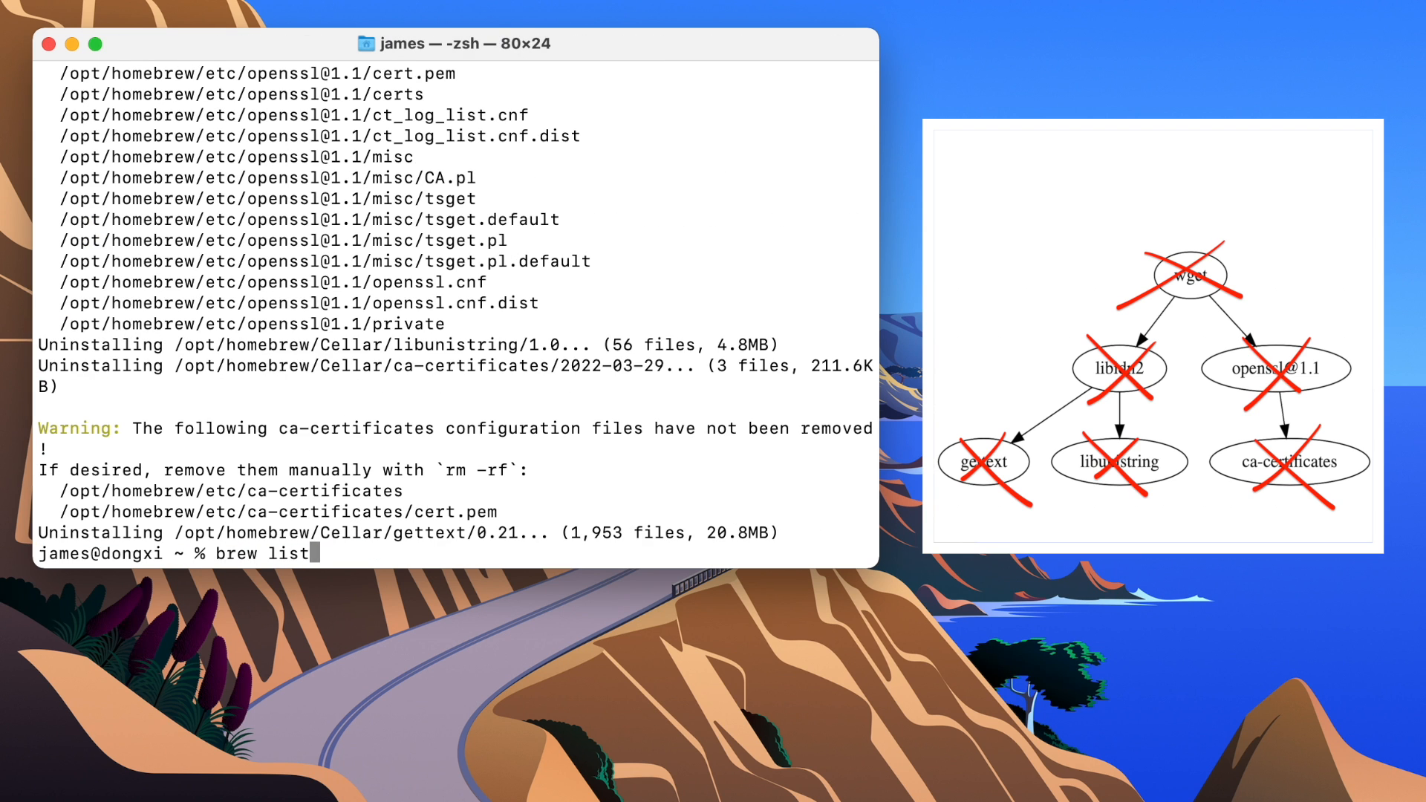
key("Return")
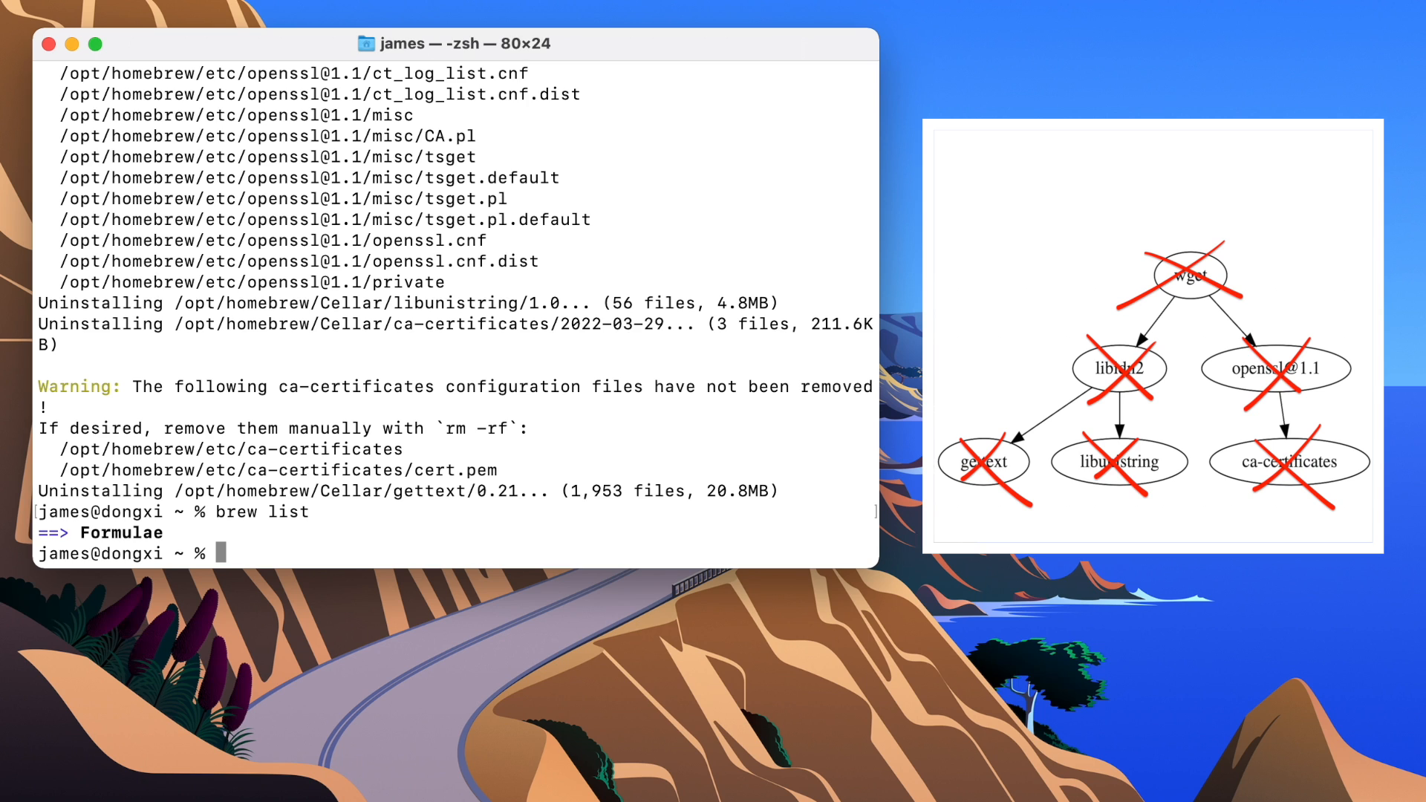
type("brew clean")
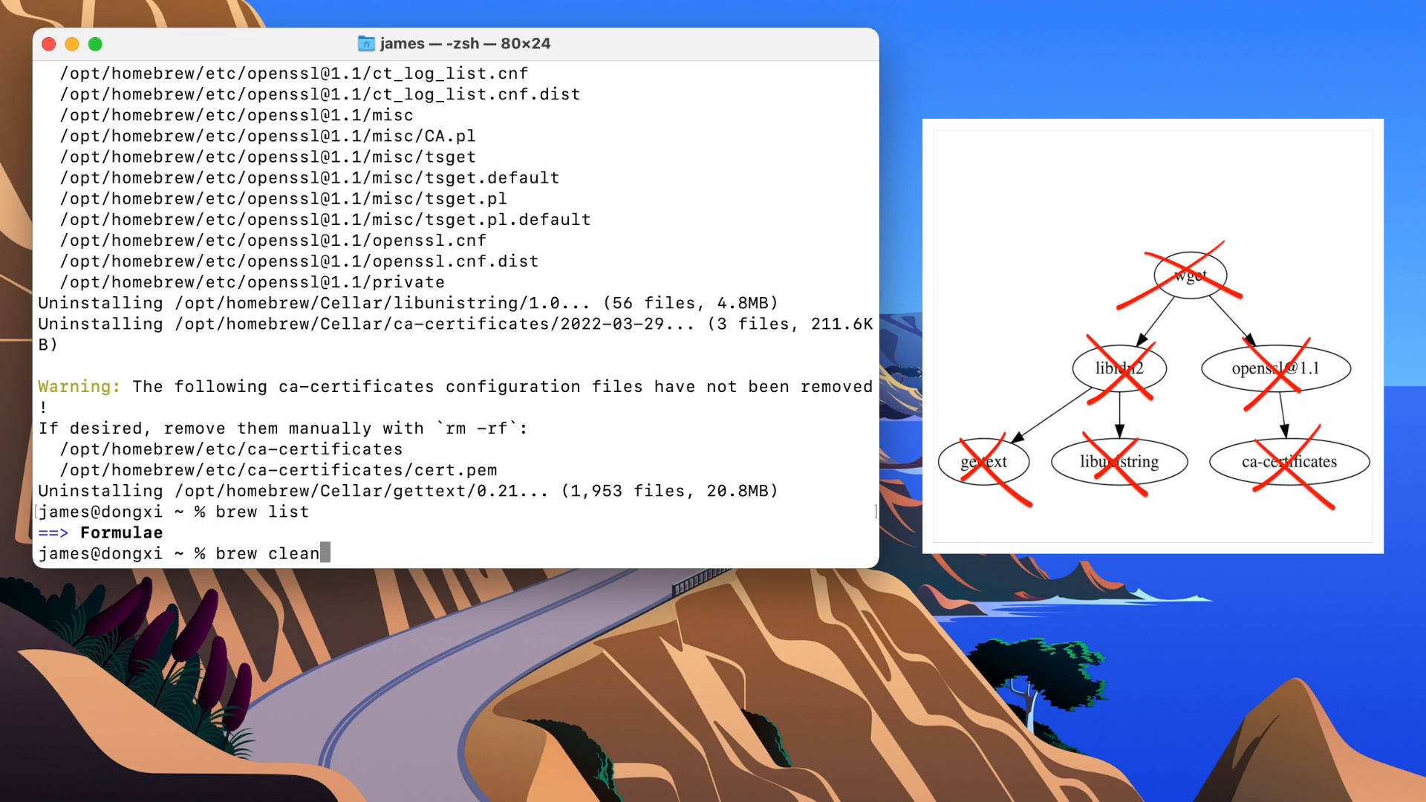